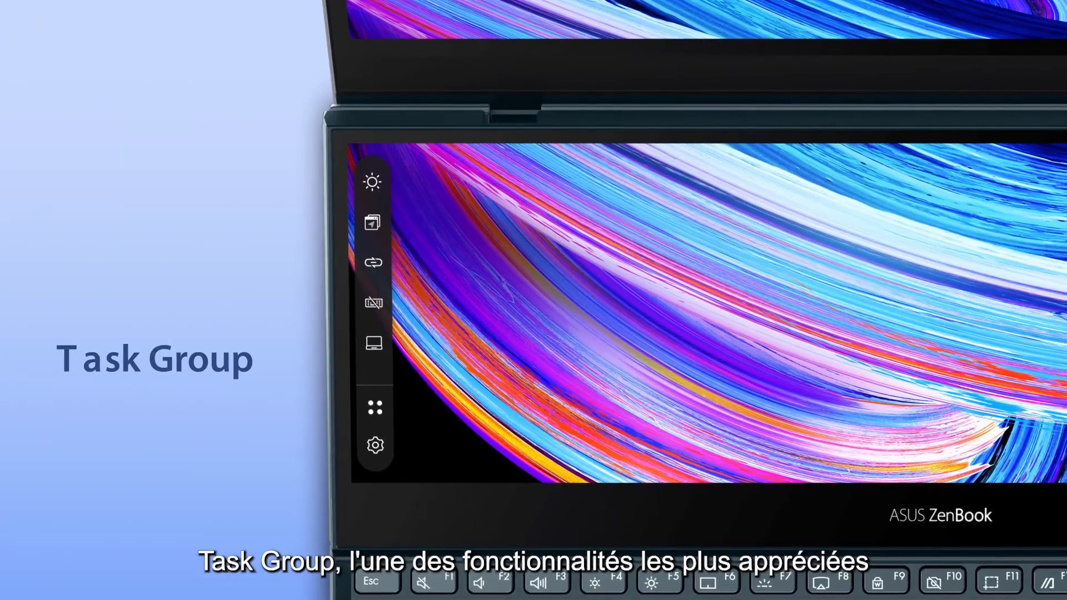
Step: Start a new Task Group from the ScreenPad Plus Control Center
{"action": "left_click", "coordinate": [374, 408]}
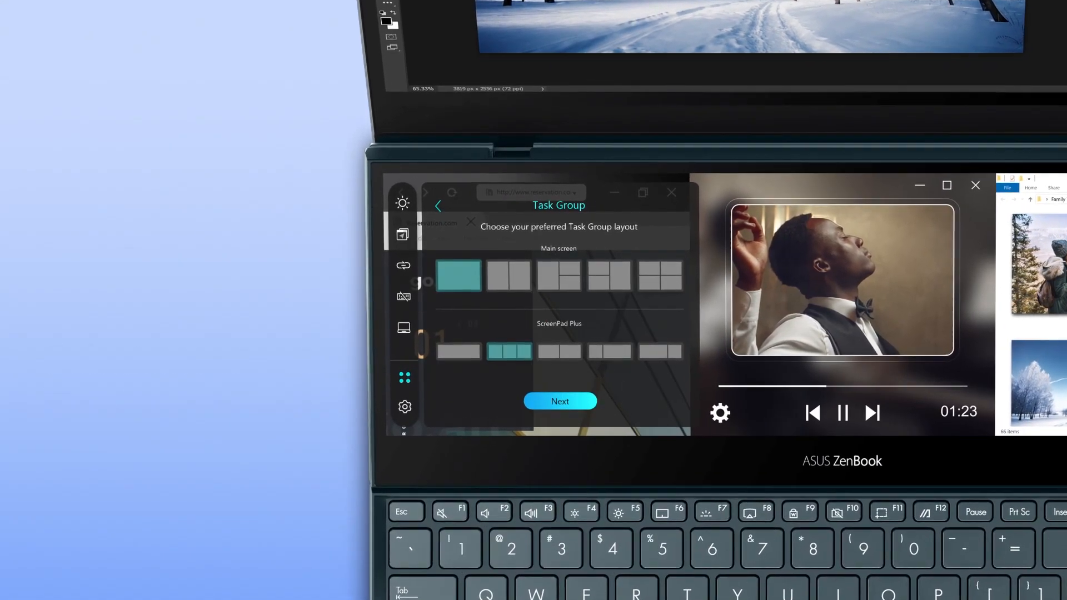
Step: Pick the main-screen layout, confirm it, and capture the open apps into the frame
{"action": "left_click", "coordinate": [610, 276]}
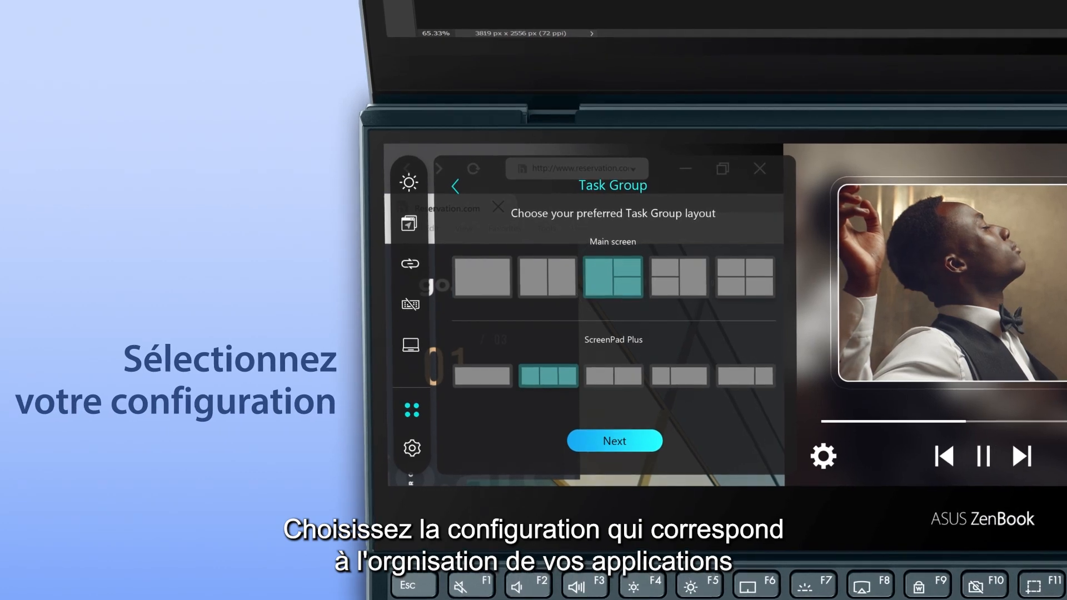
{"action": "left_click", "coordinate": [613, 441]}
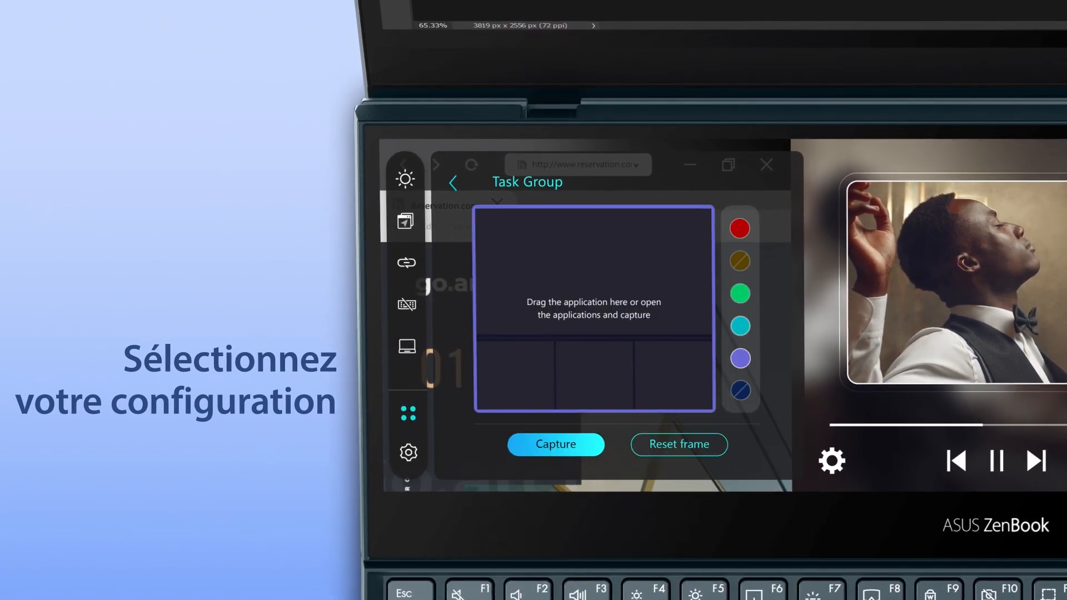
{"action": "left_click", "coordinate": [556, 445]}
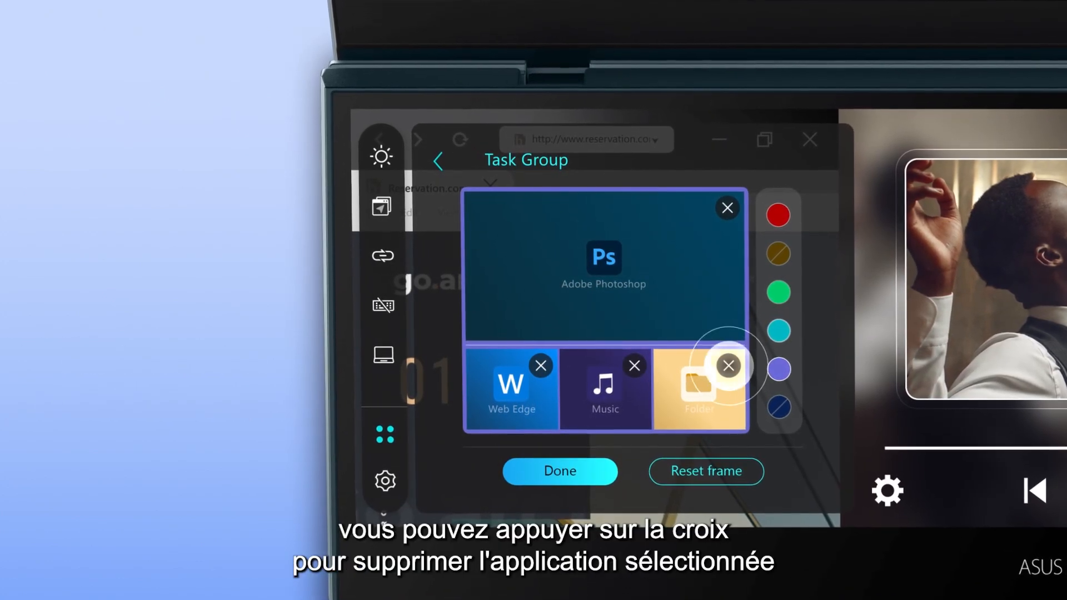
Step: Swap Folder for Mail and save the group as green '2D design'
{"action": "left_click", "coordinate": [727, 366]}
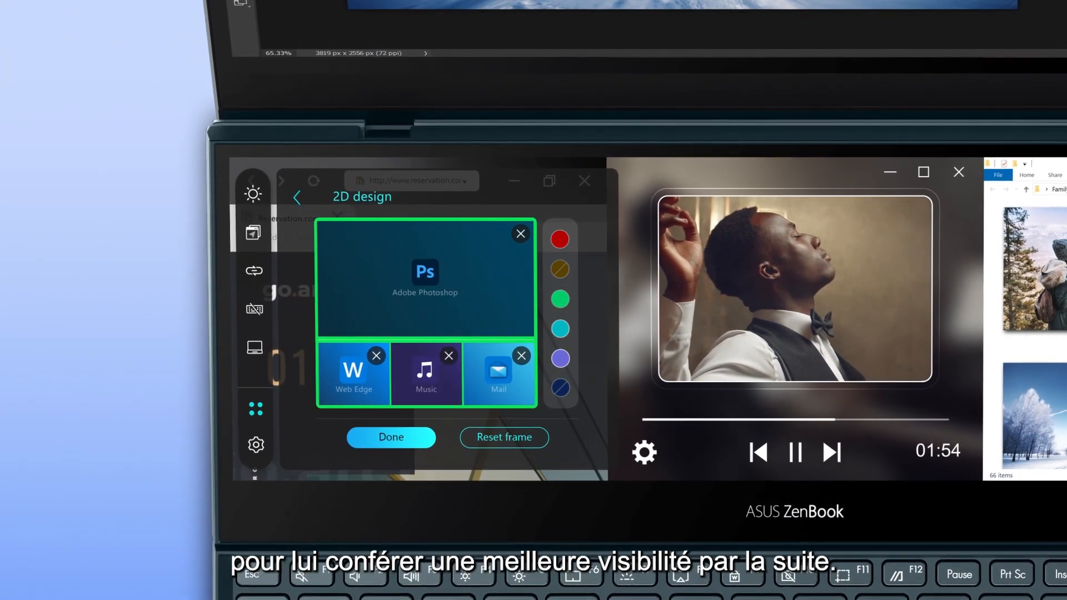
{"action": "left_click", "coordinate": [391, 442]}
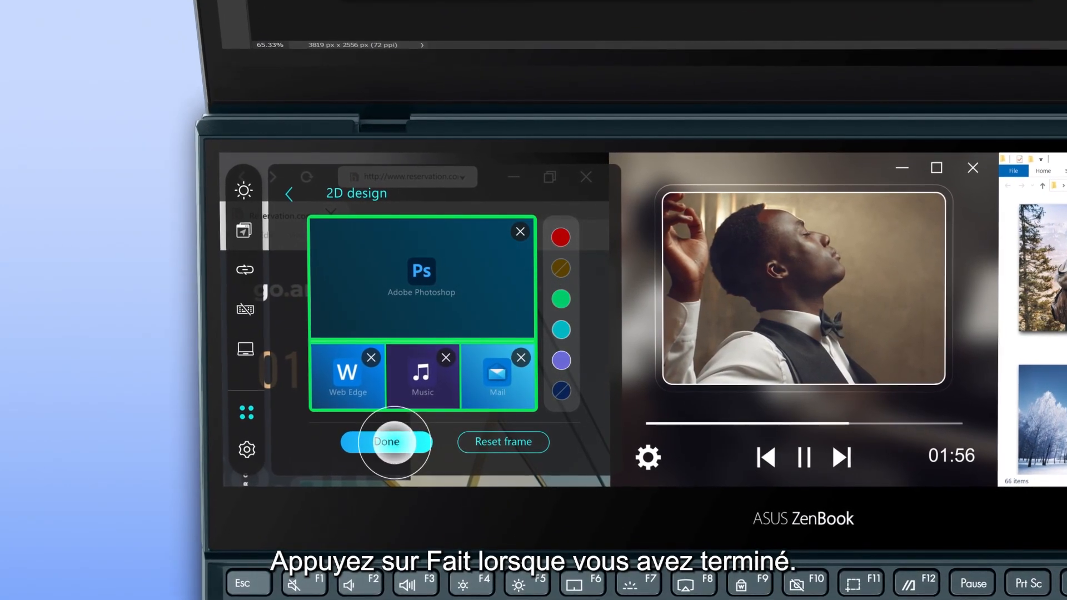
{"action": "left_click", "coordinate": [386, 442]}
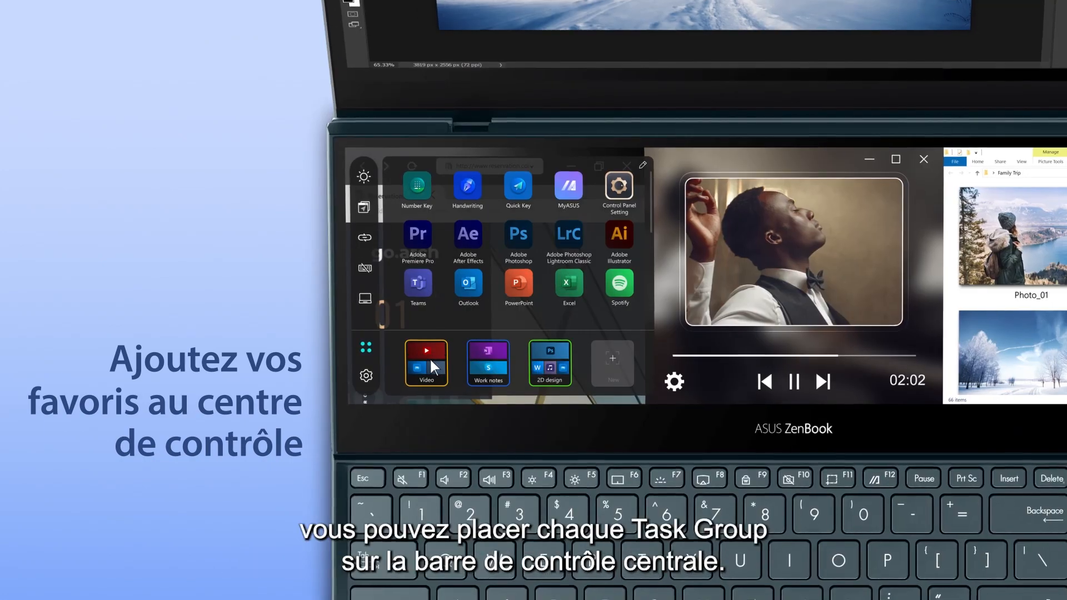
Step: Drag the Video Task Group tile onto the left Control Center bar
{"action": "left_click_drag", "start_coordinate": [427, 363], "coordinate": [359, 315]}
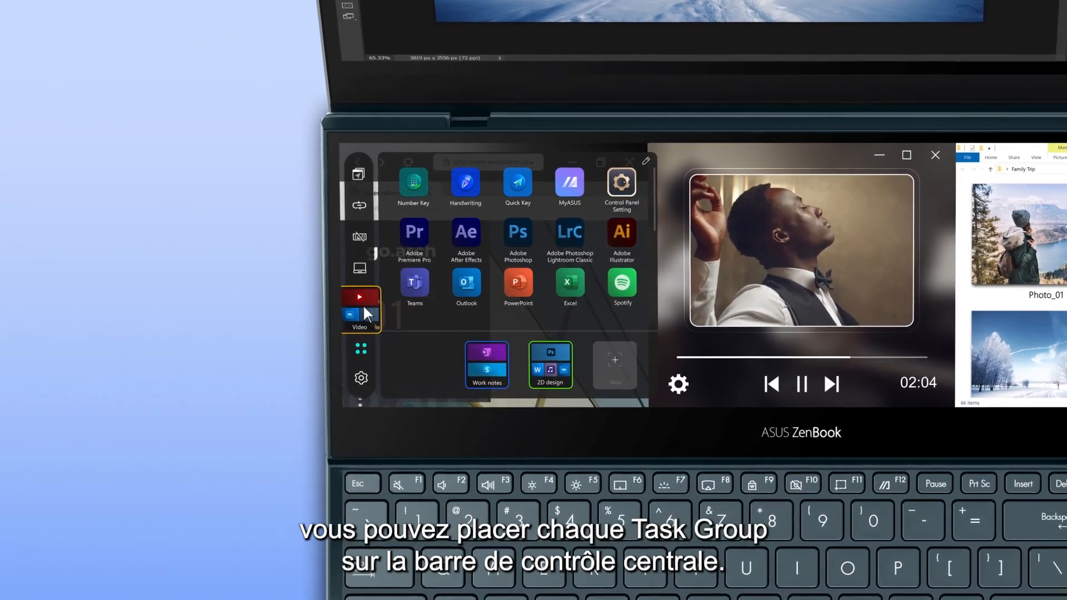